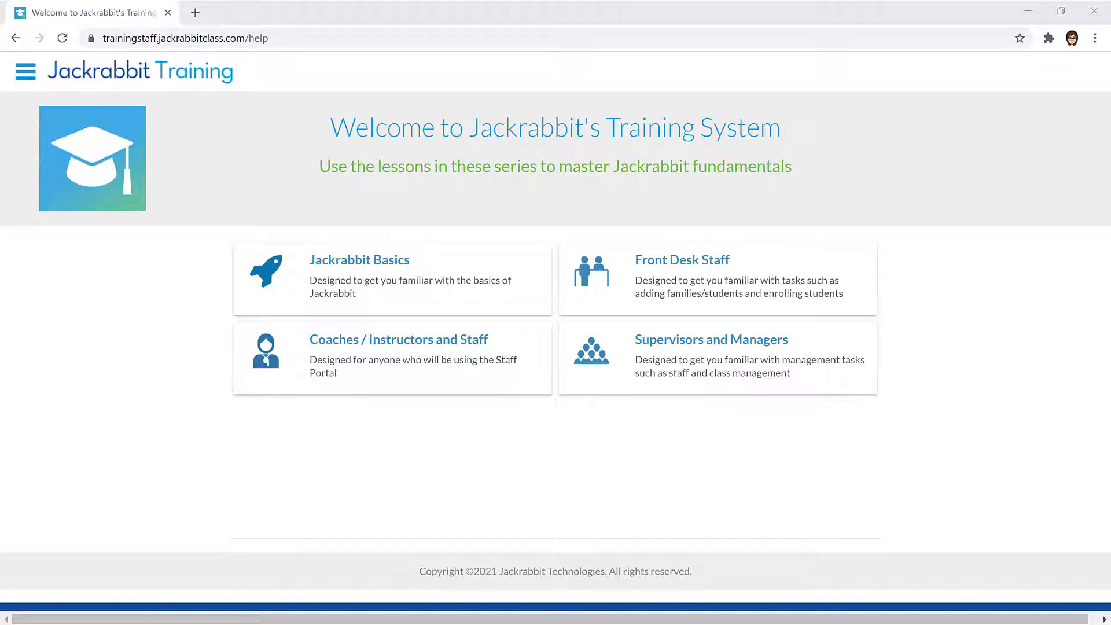
mouse_move(511, 245)
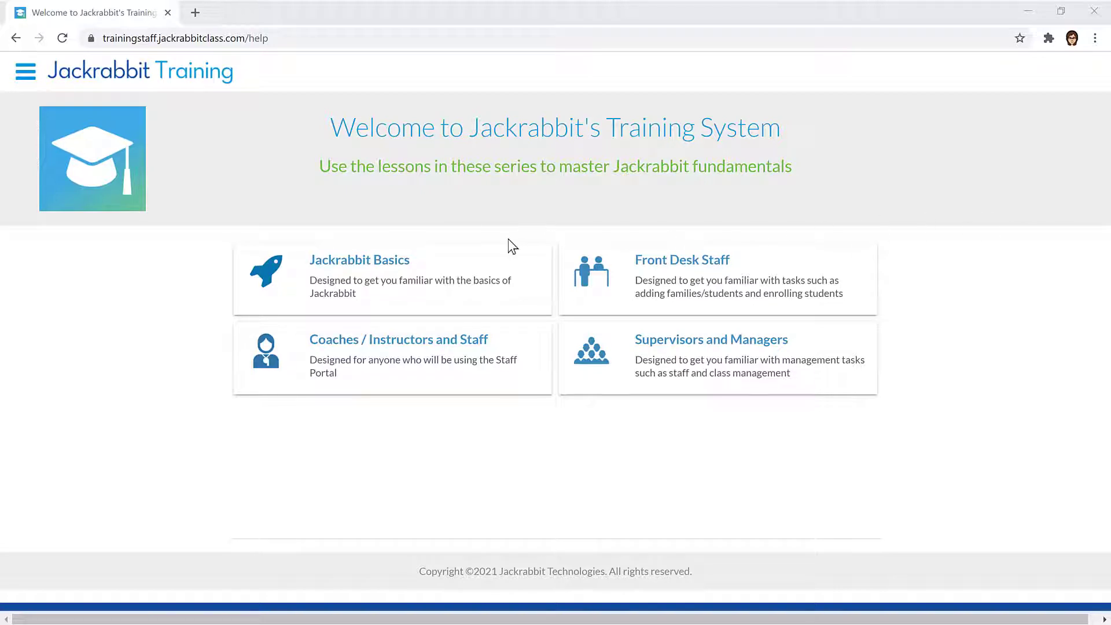
mouse_move(602, 275)
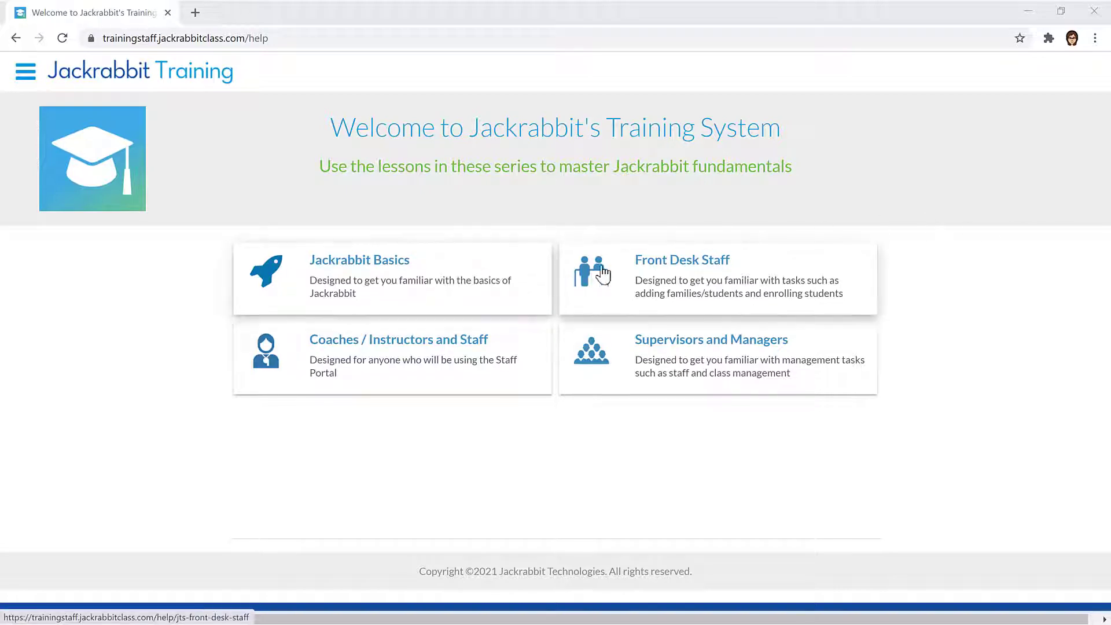
mouse_move(592, 339)
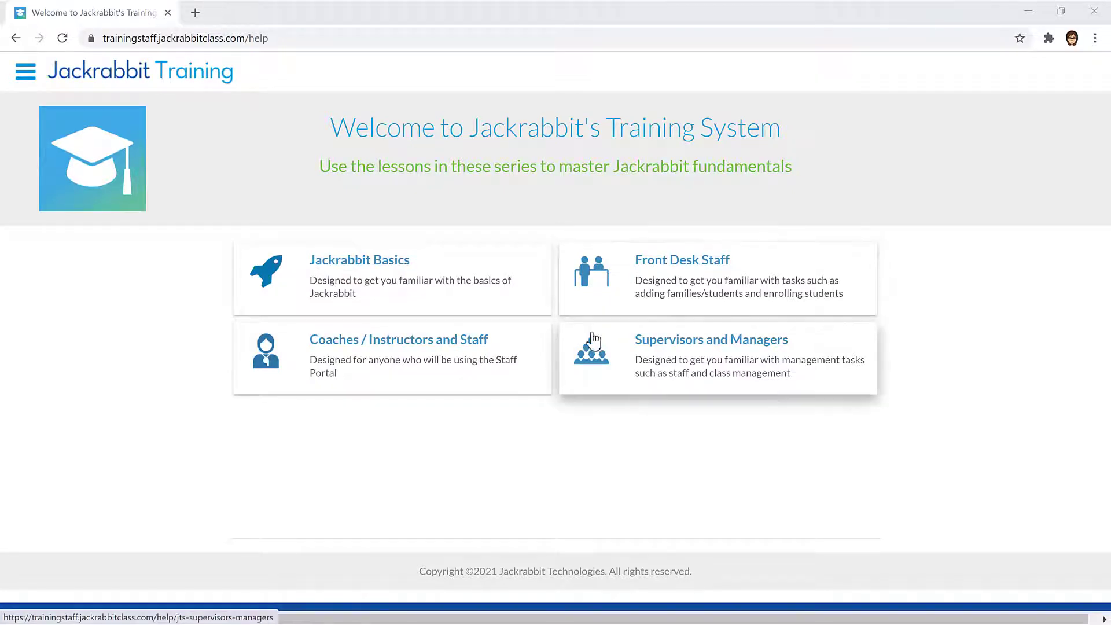
mouse_move(532, 349)
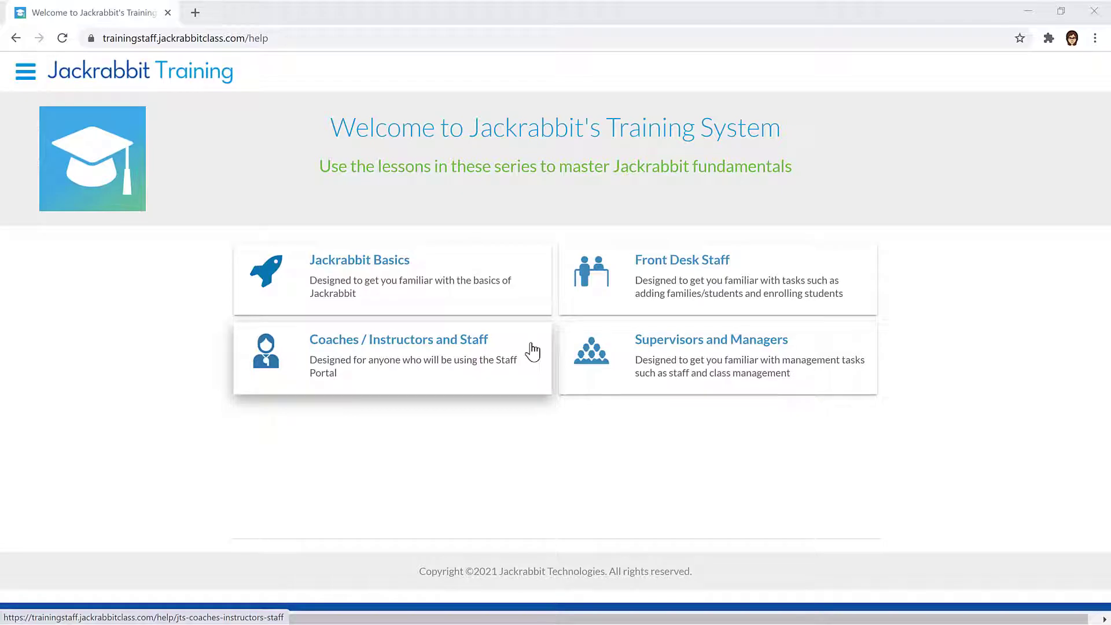
mouse_move(510, 417)
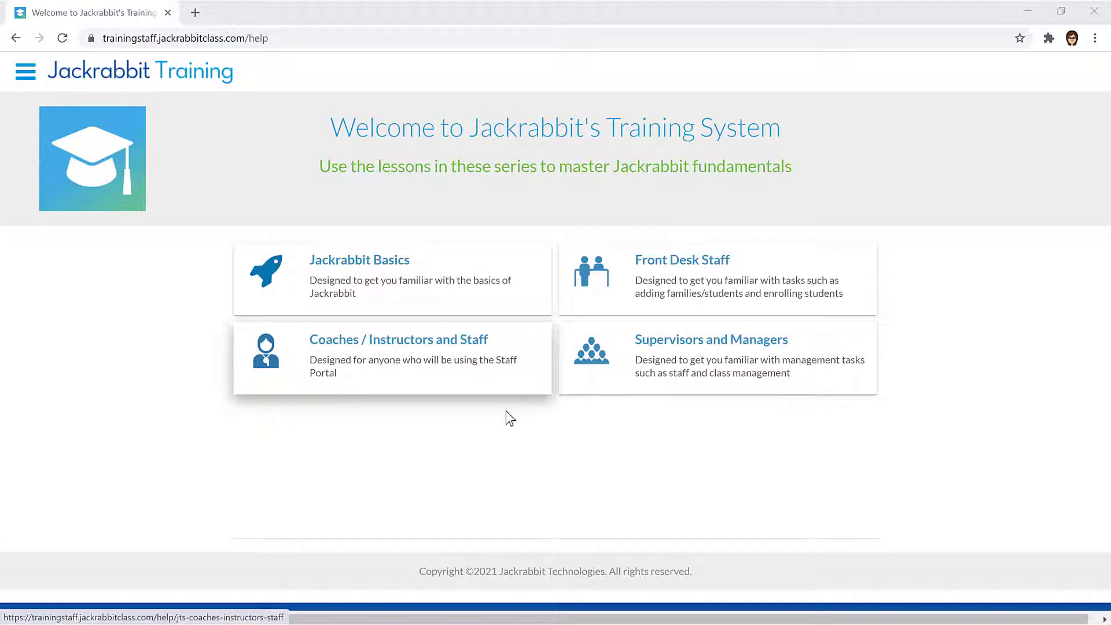
mouse_move(504, 283)
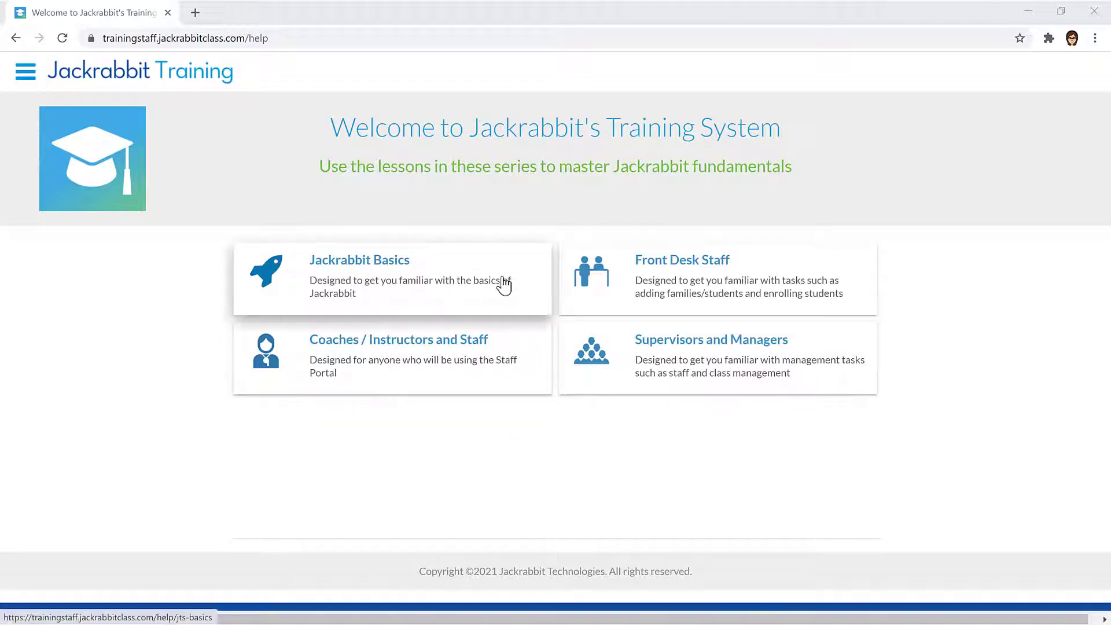
Go into the Jackrabbit Basics series and view the topic list of Lesson #1 - The Basics
left_click(358, 260)
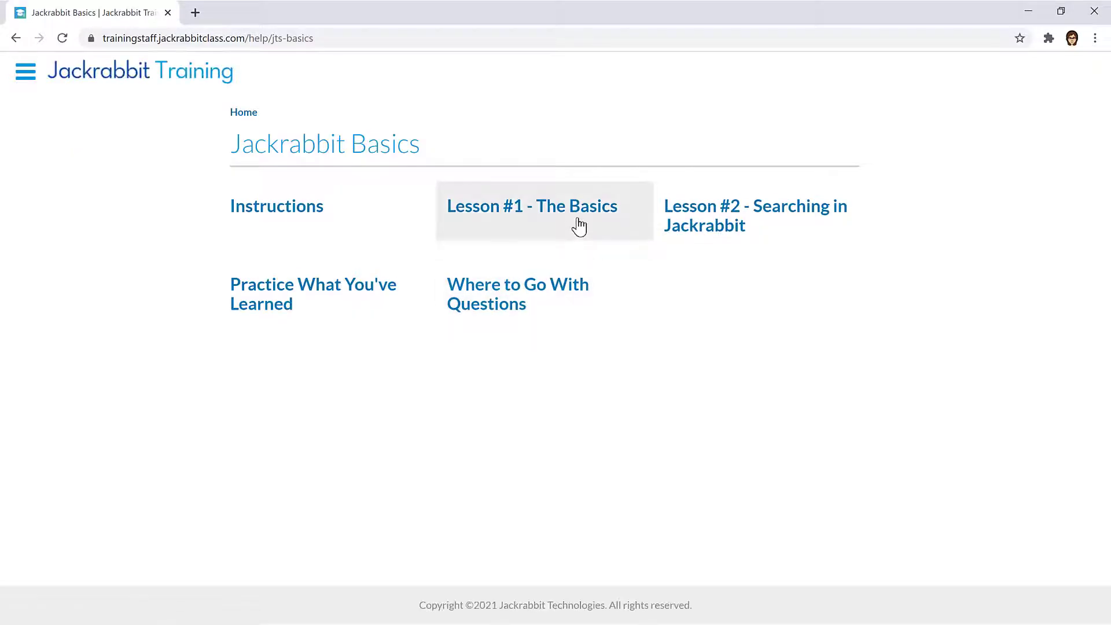
left_click(531, 206)
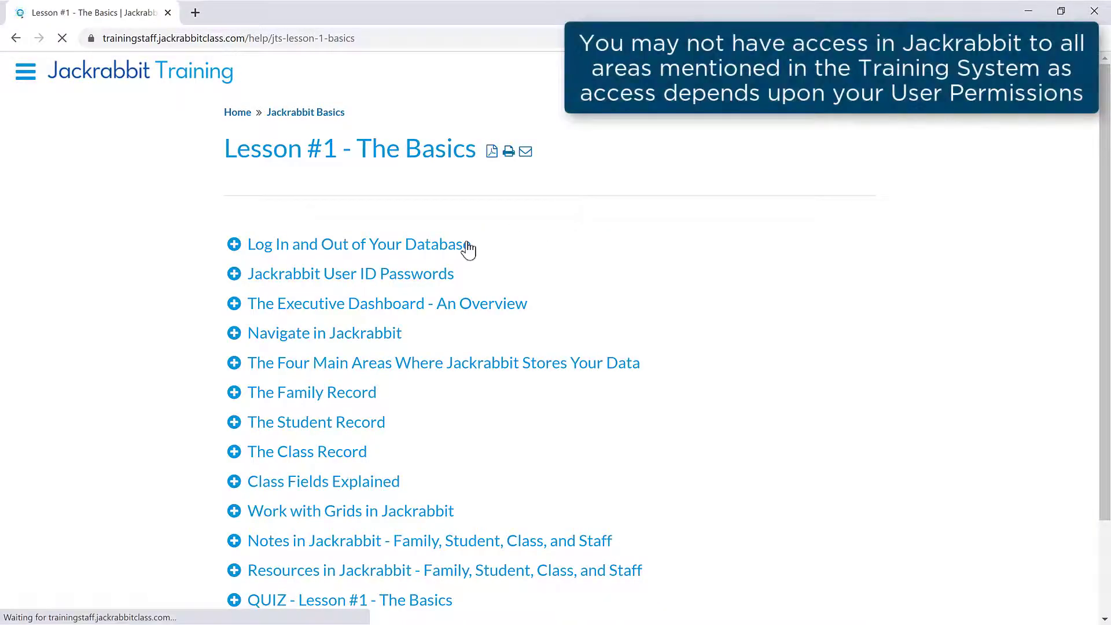
left_click(357, 244)
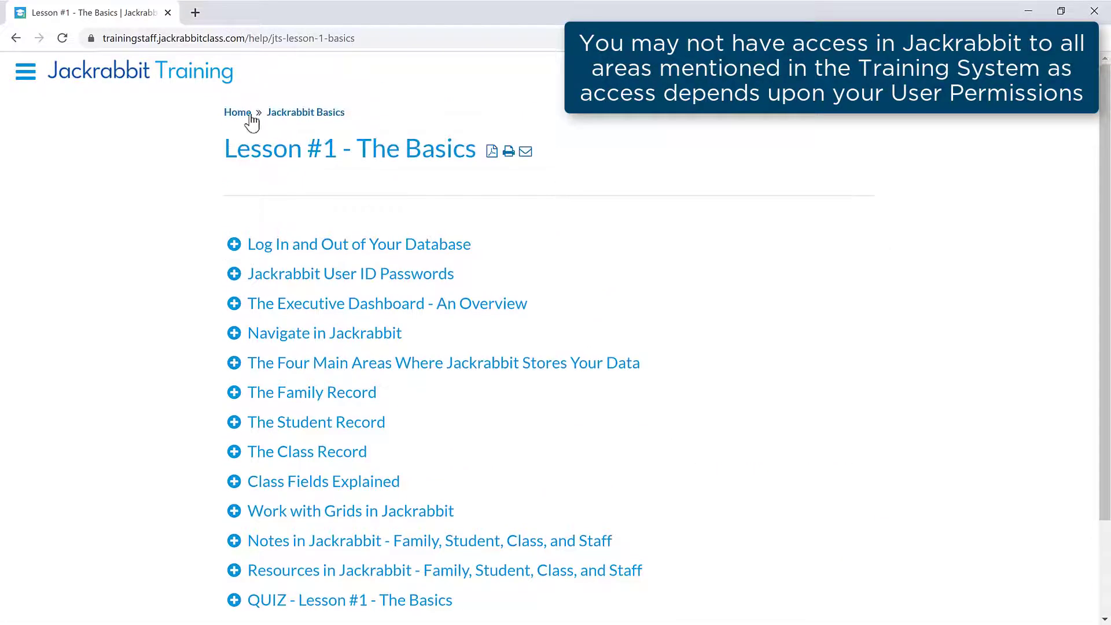
Return home, reach Front Desk Staff Lesson #3 and expand its Review (Optional) and QUIZ sections
left_click(237, 113)
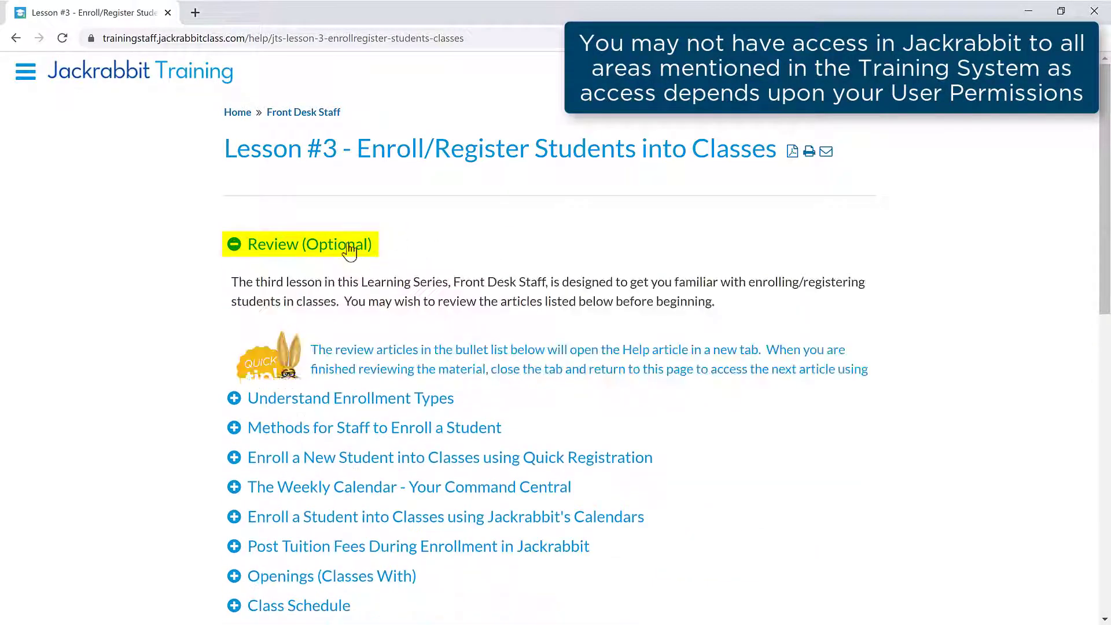
left_click(300, 244)
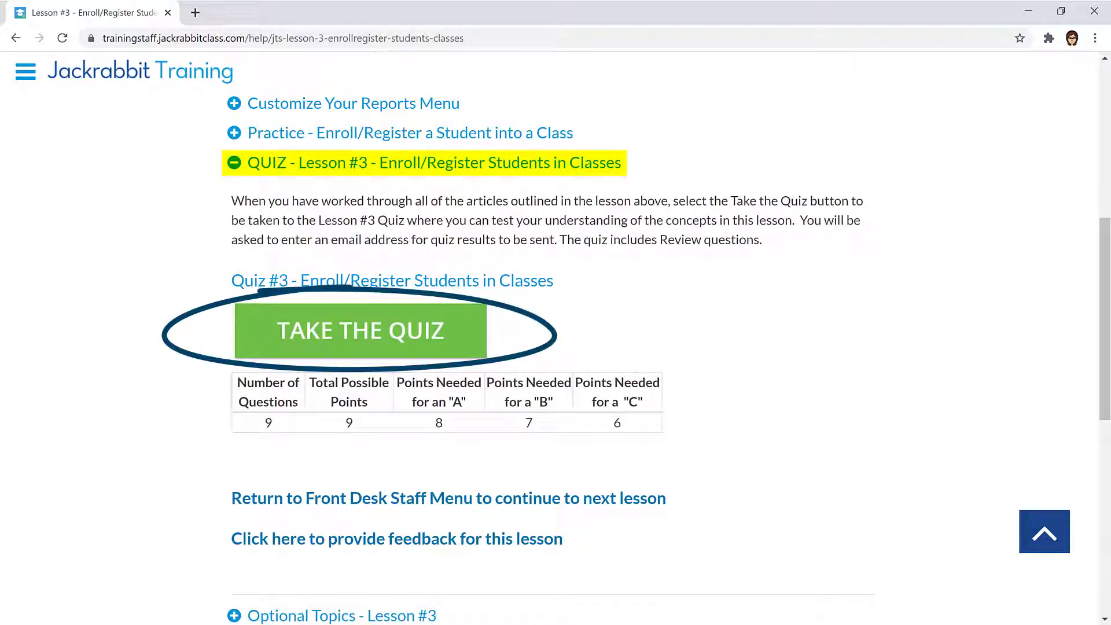
left_click(360, 331)
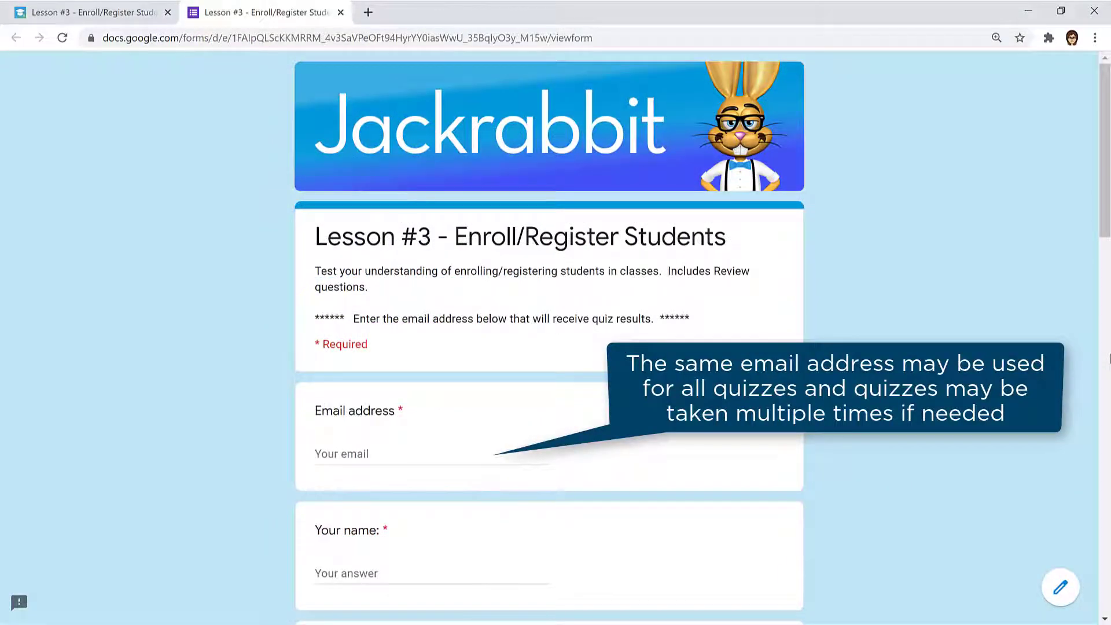
type("yoursupervisorsemail@email.com")
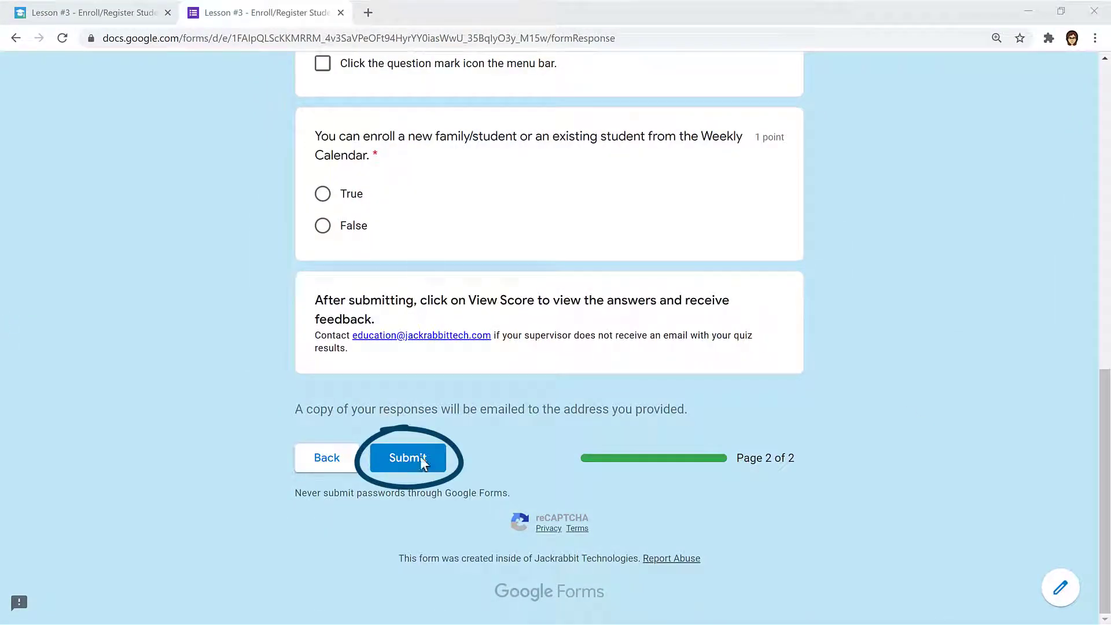
left_click(407, 457)
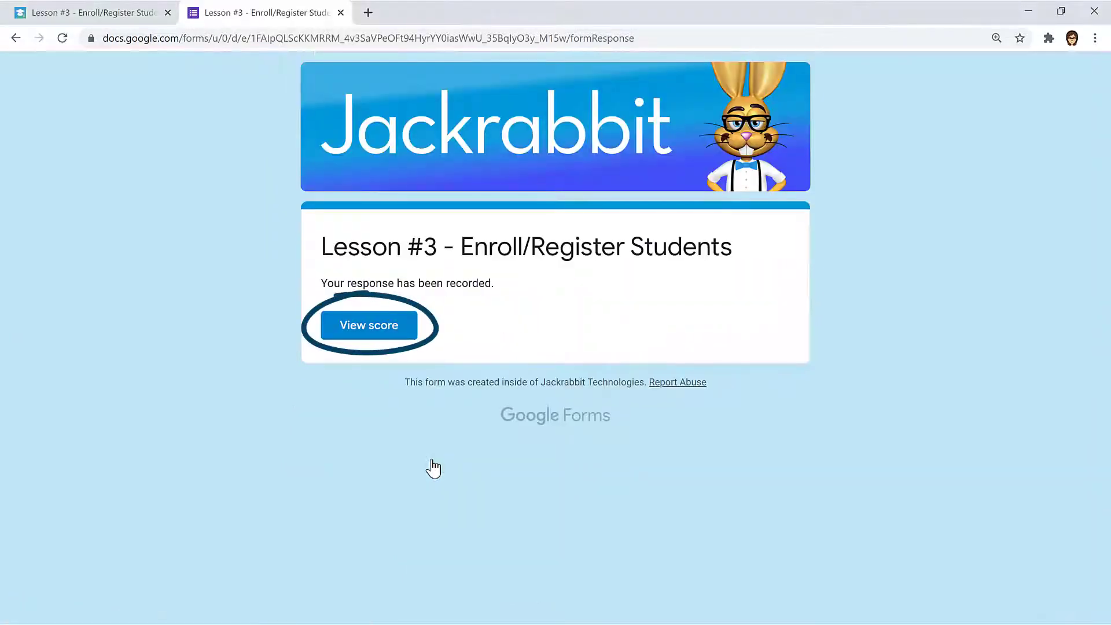
left_click(368, 325)
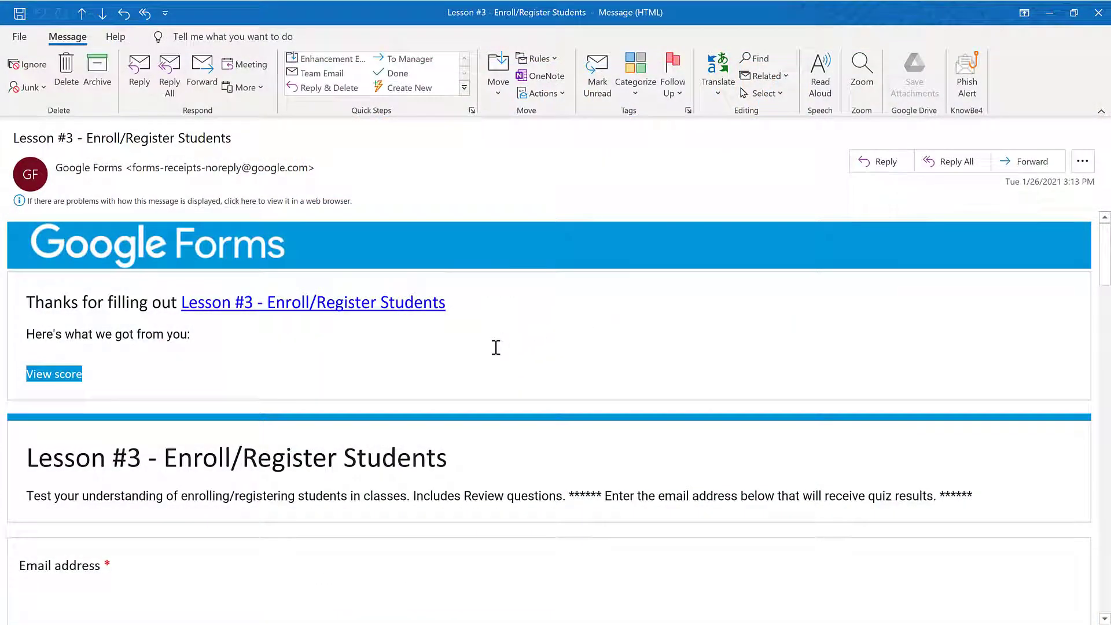
mouse_move(55, 374)
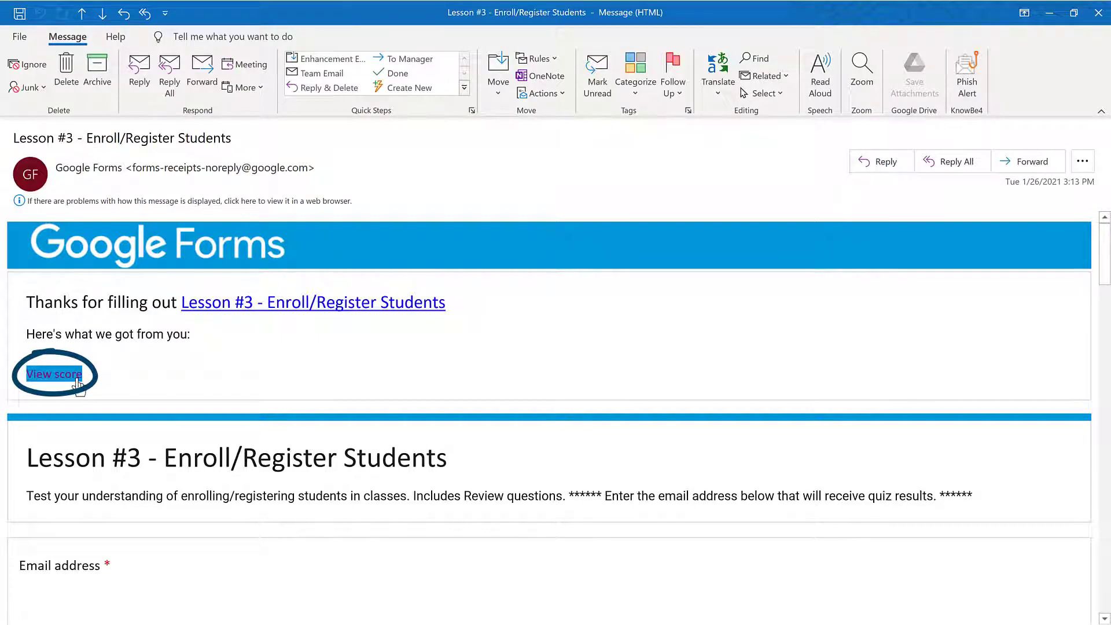
Follow the View score link in the emailed Google Forms receipt back to the Lesson #3 page
left_click(54, 374)
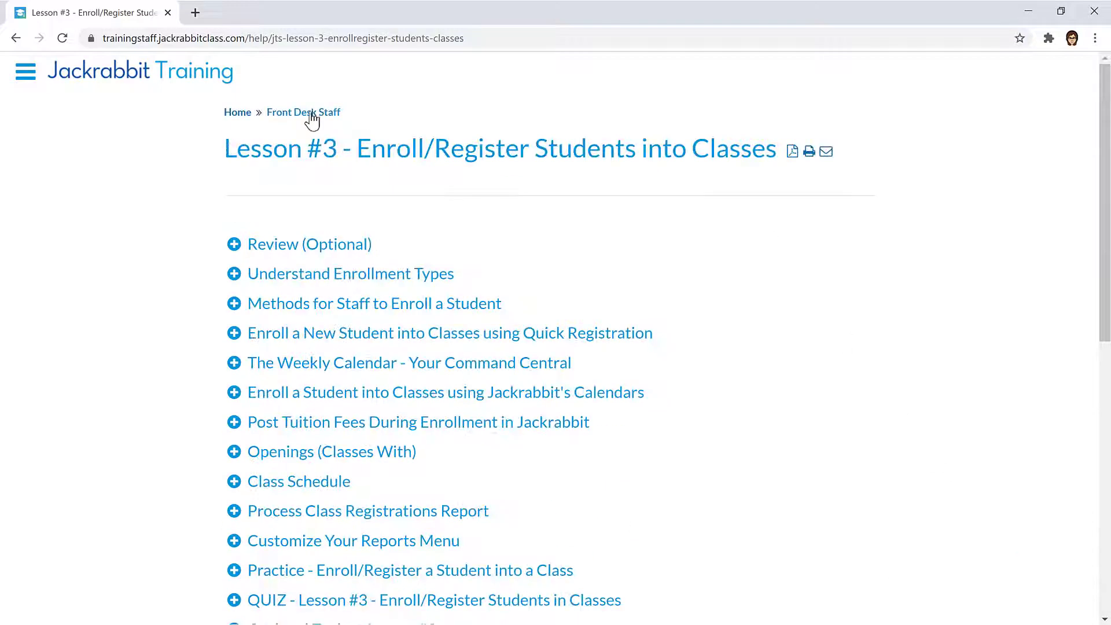
Visit the Practice What You've Learned task list, then return to the Front Desk Staff lesson list
left_click(303, 112)
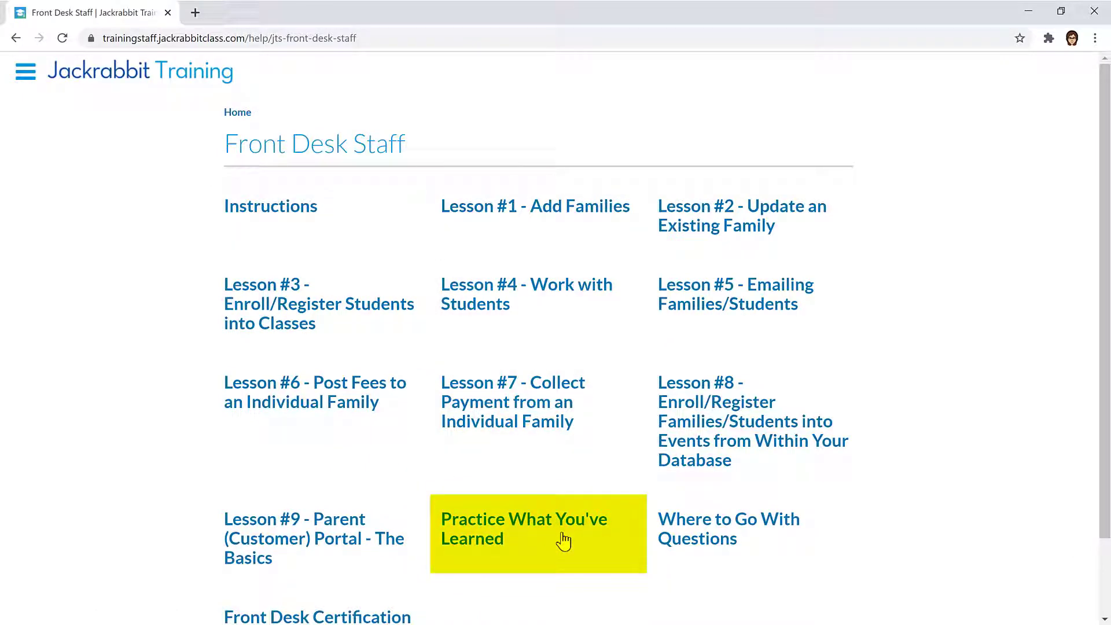
left_click(523, 528)
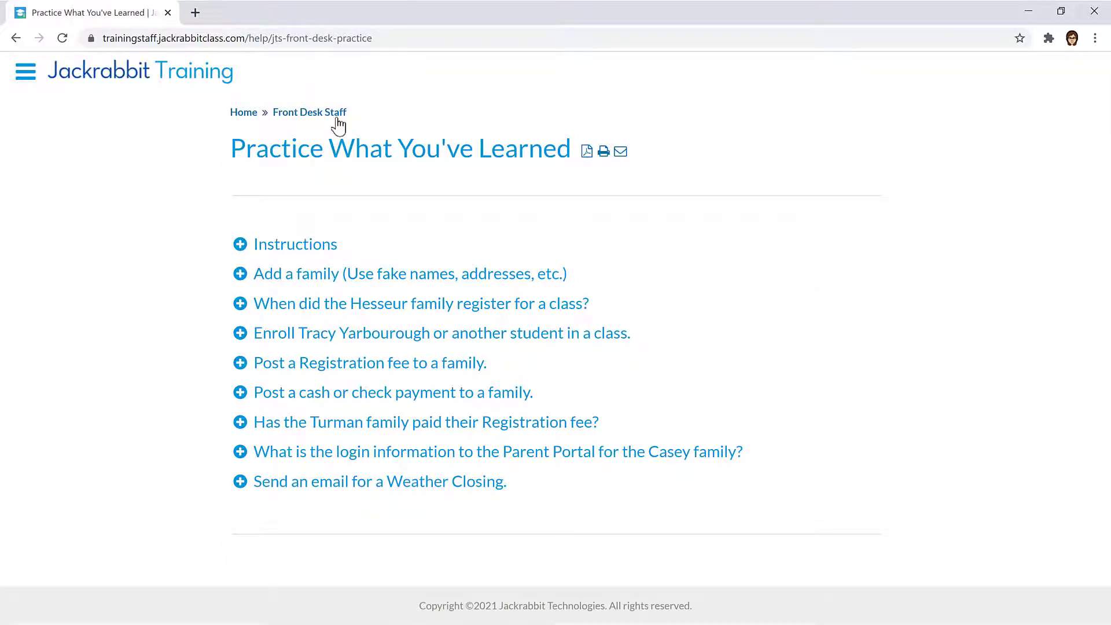
left_click(309, 112)
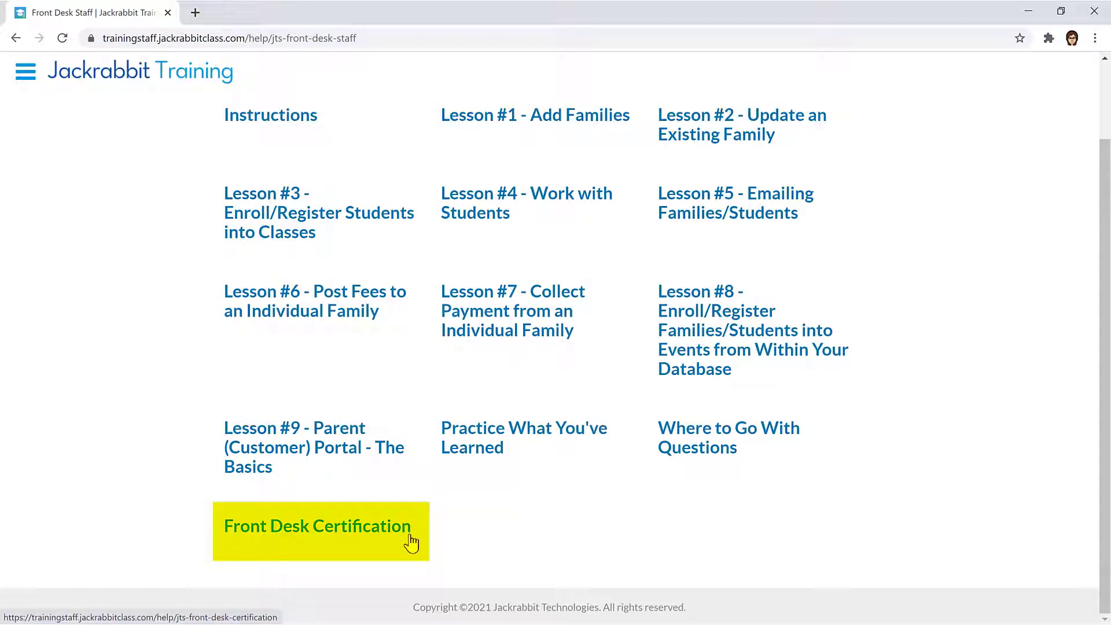
View the Front Desk Certification final quiz description and its scoring thresholds table
left_click(317, 525)
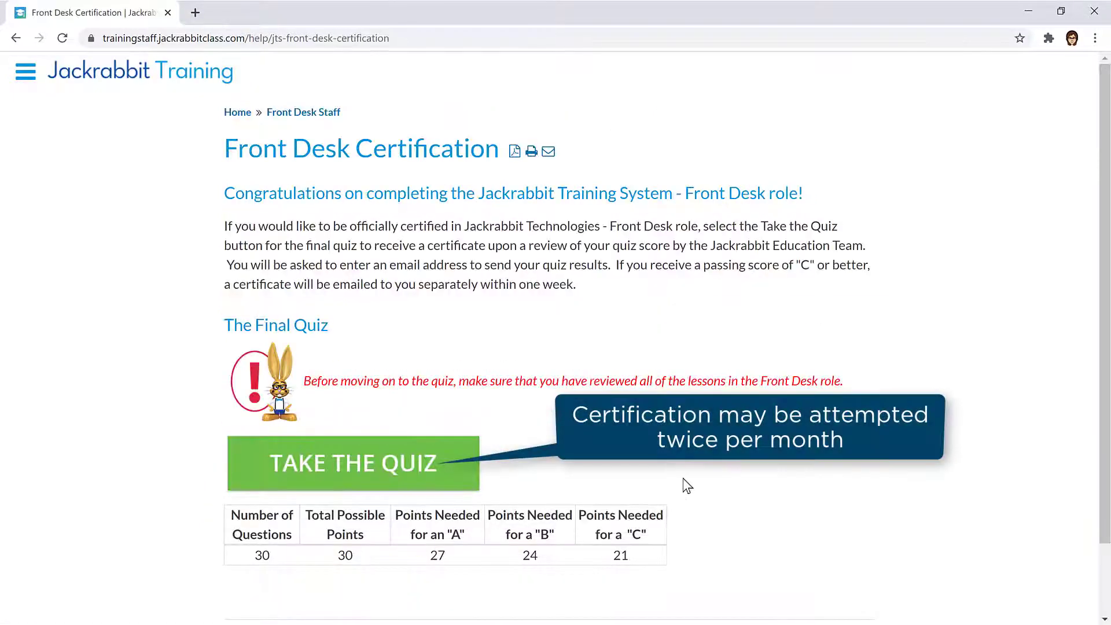
mouse_move(701, 483)
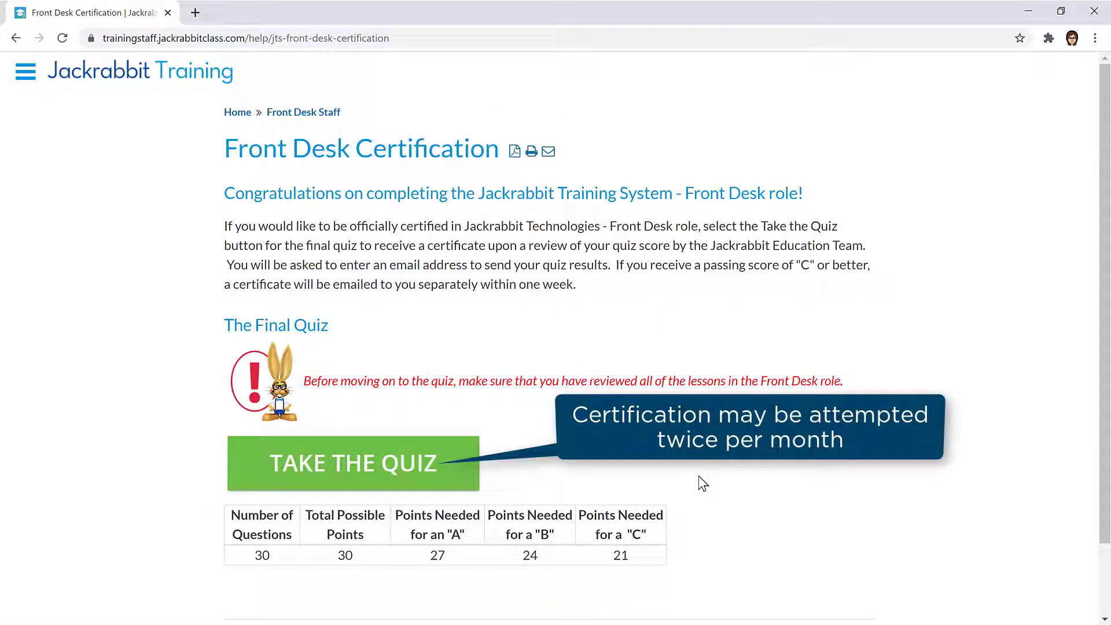
mouse_move(691, 473)
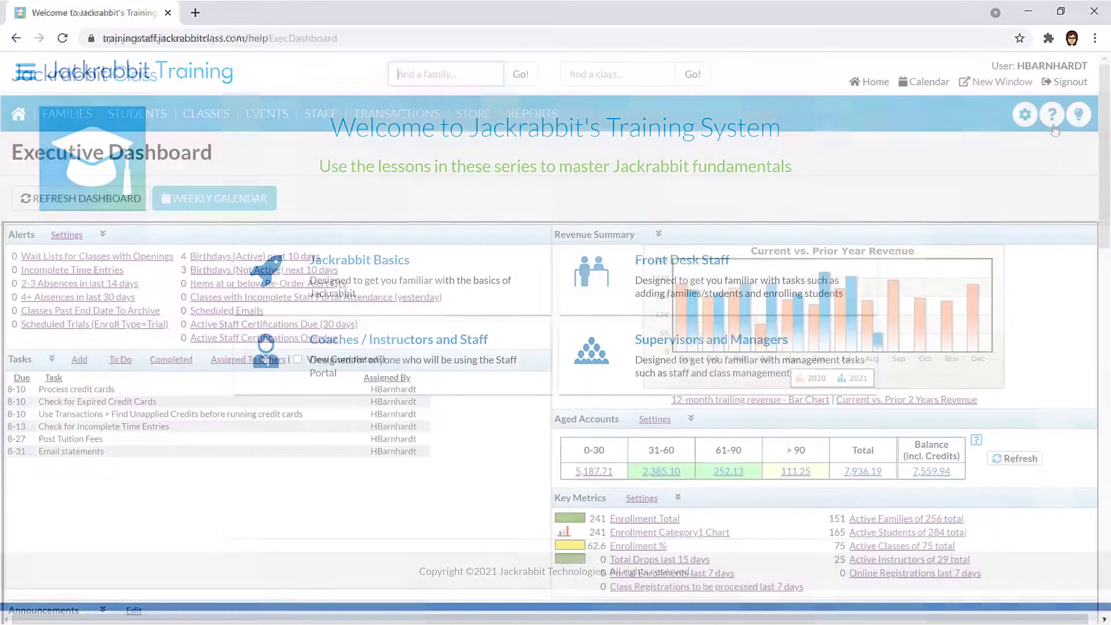
Reach help and training resources via the ? icon on the Executive Dashboard toolbar
left_click(1052, 115)
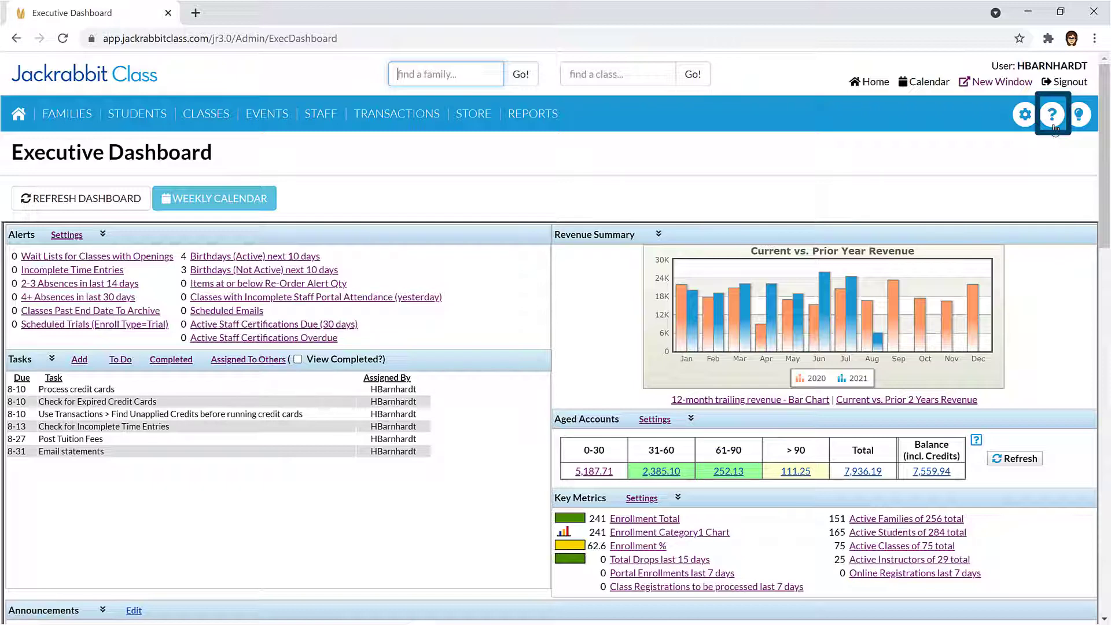
mouse_move(1052, 113)
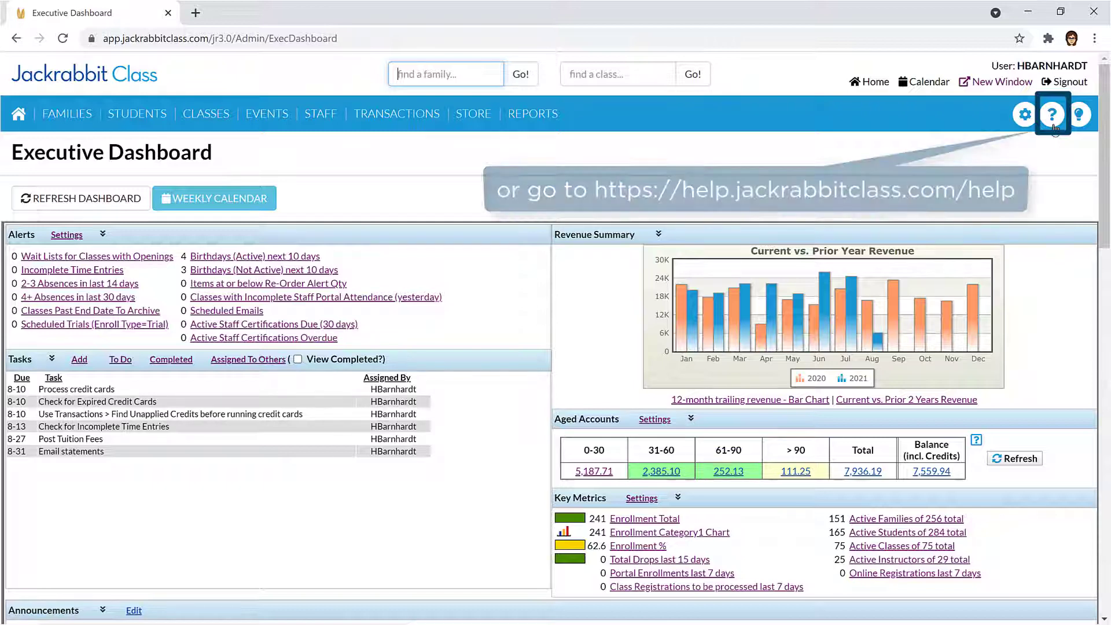